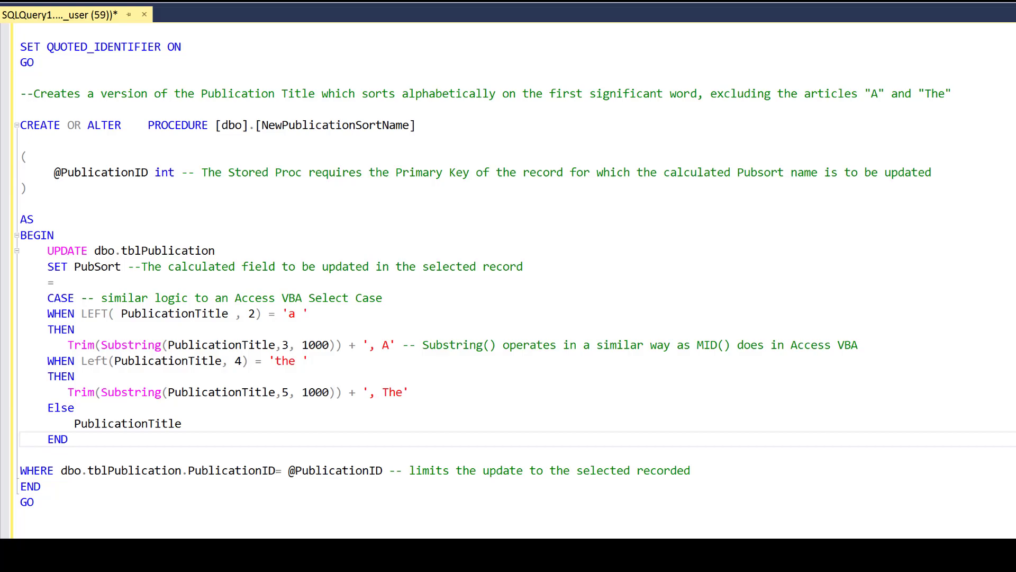
mouse_move(381, 392)
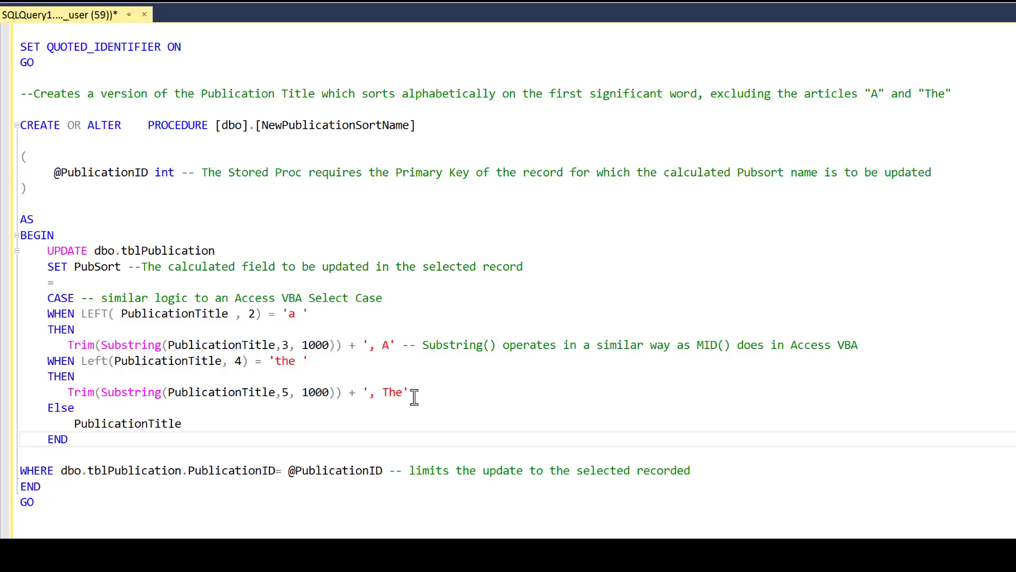
mouse_move(533, 382)
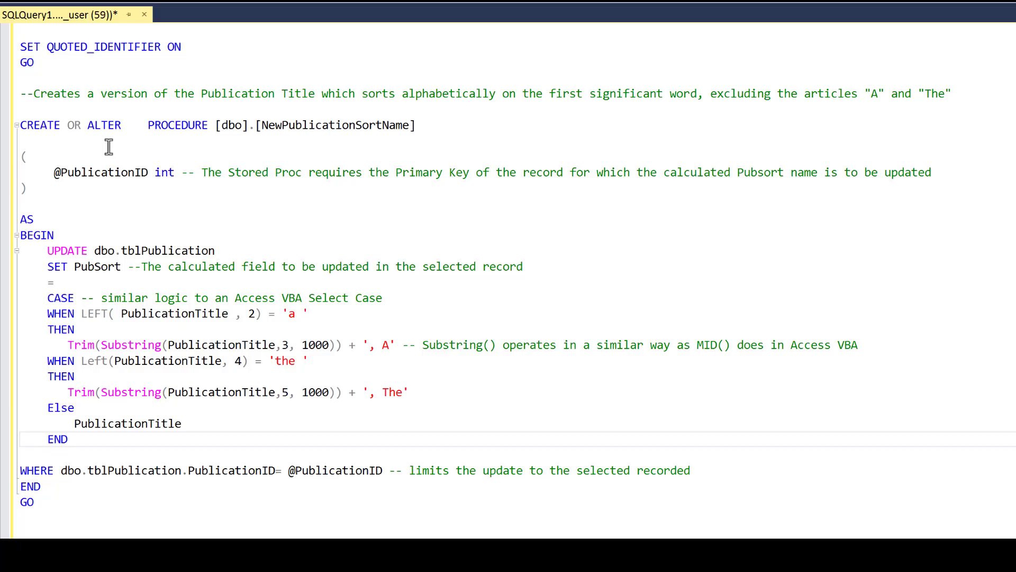
mouse_move(241, 294)
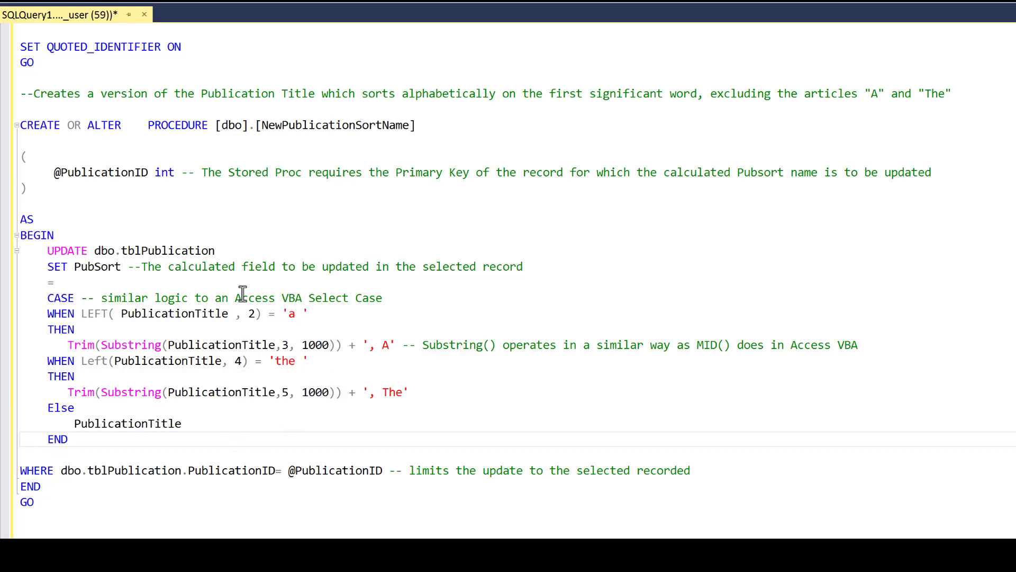
mouse_move(88, 180)
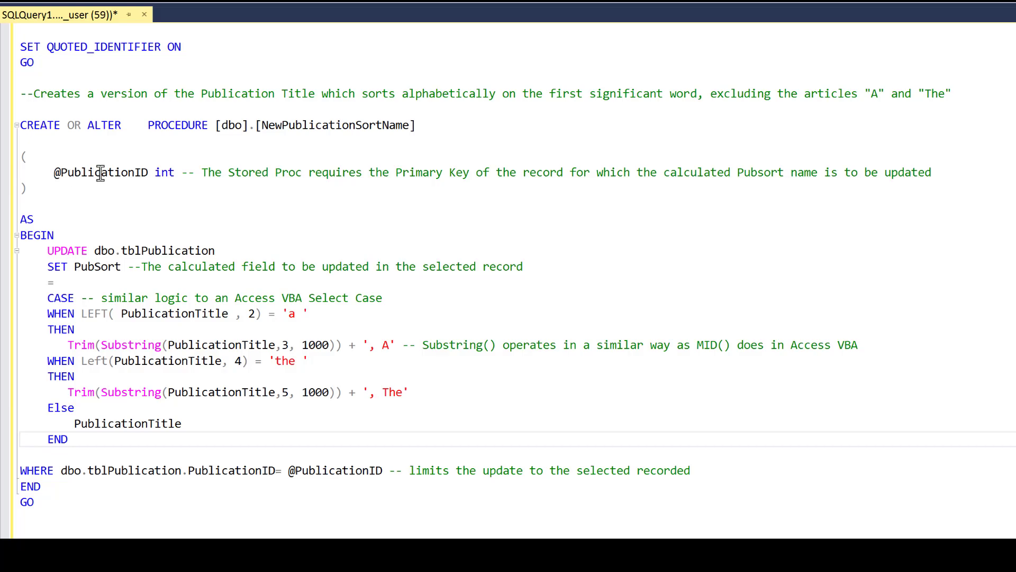
mouse_move(129, 184)
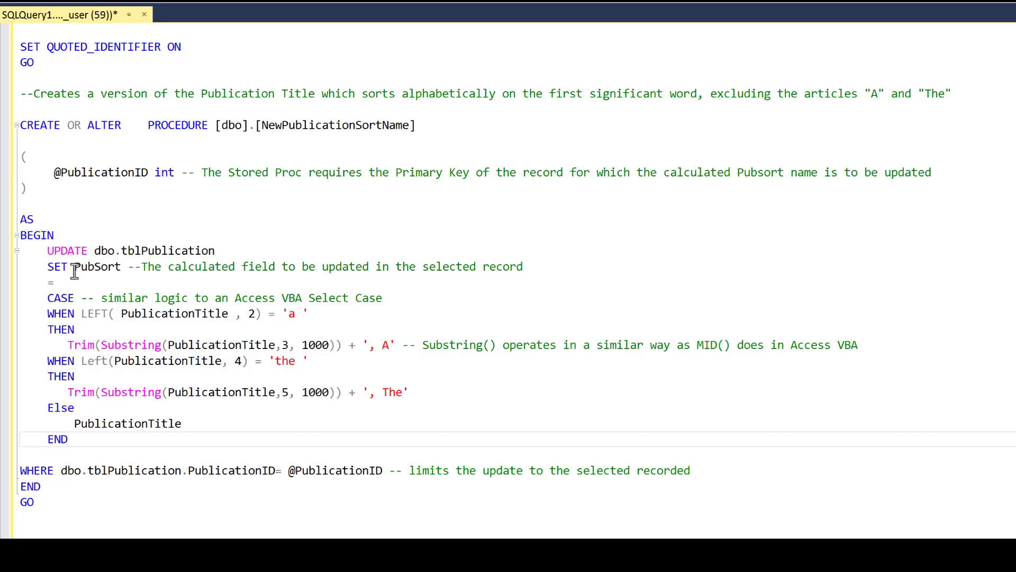
mouse_move(216, 286)
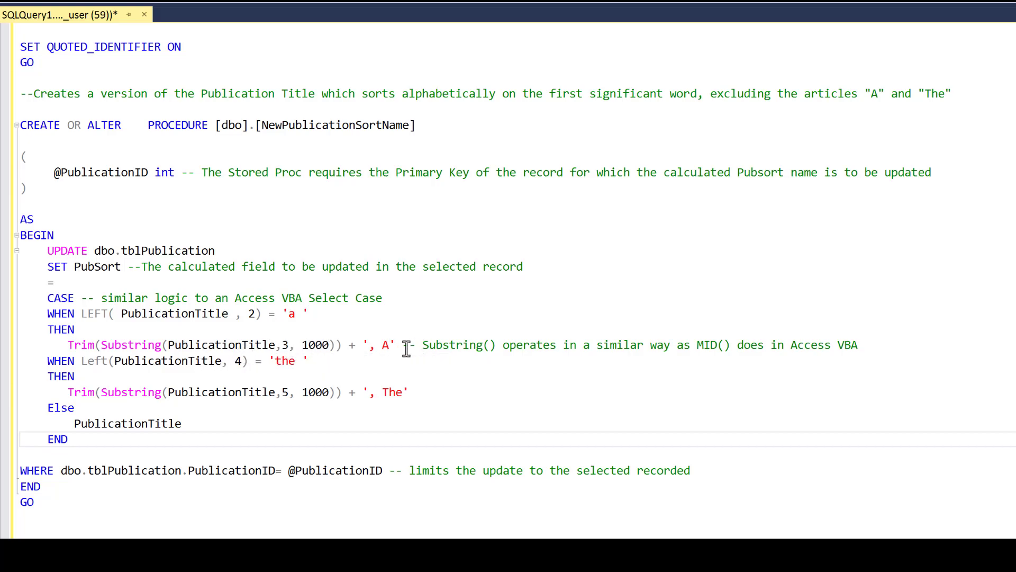
mouse_move(875, 343)
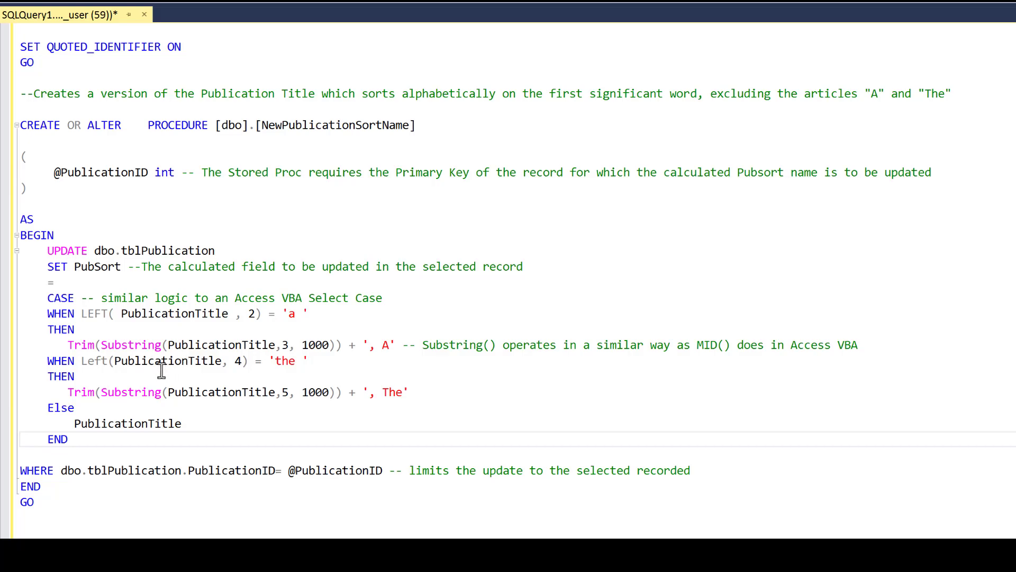
mouse_move(208, 344)
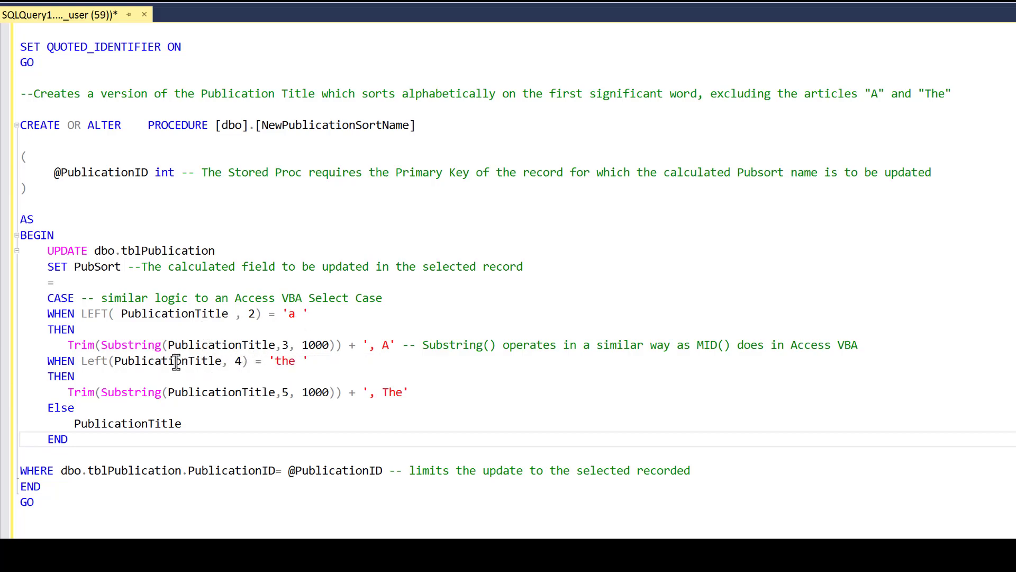
mouse_move(268, 360)
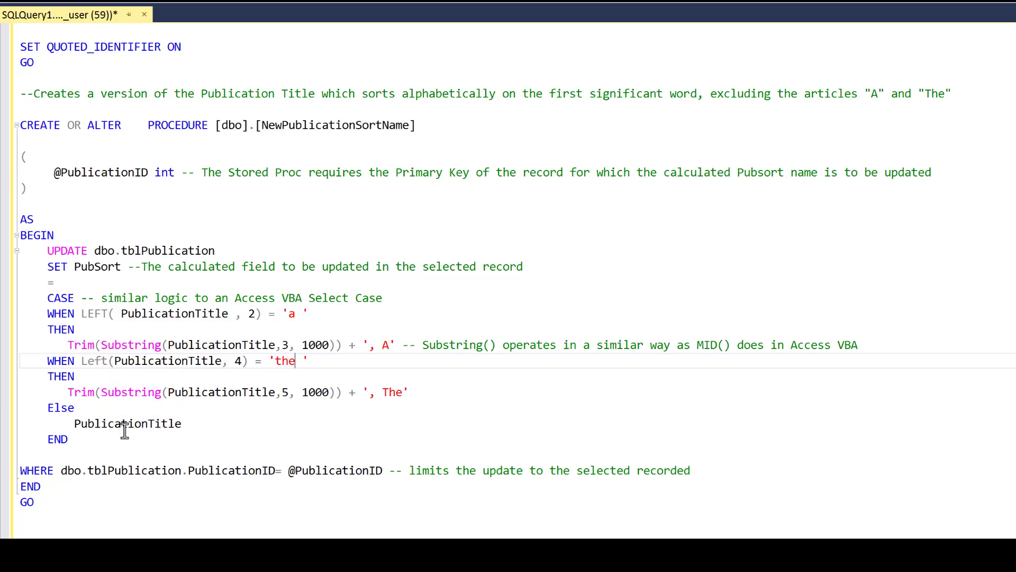
mouse_move(128, 423)
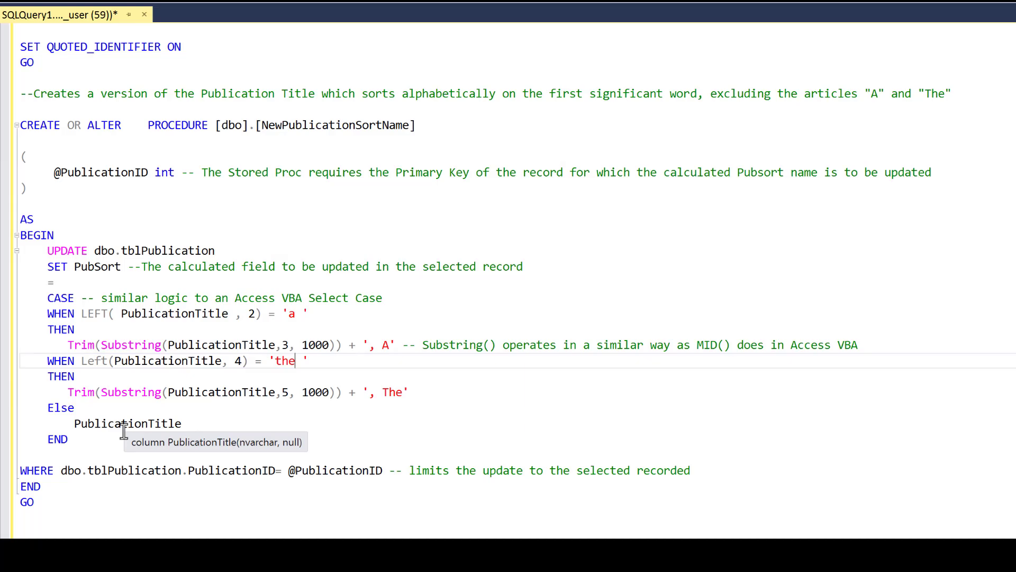
mouse_move(202, 435)
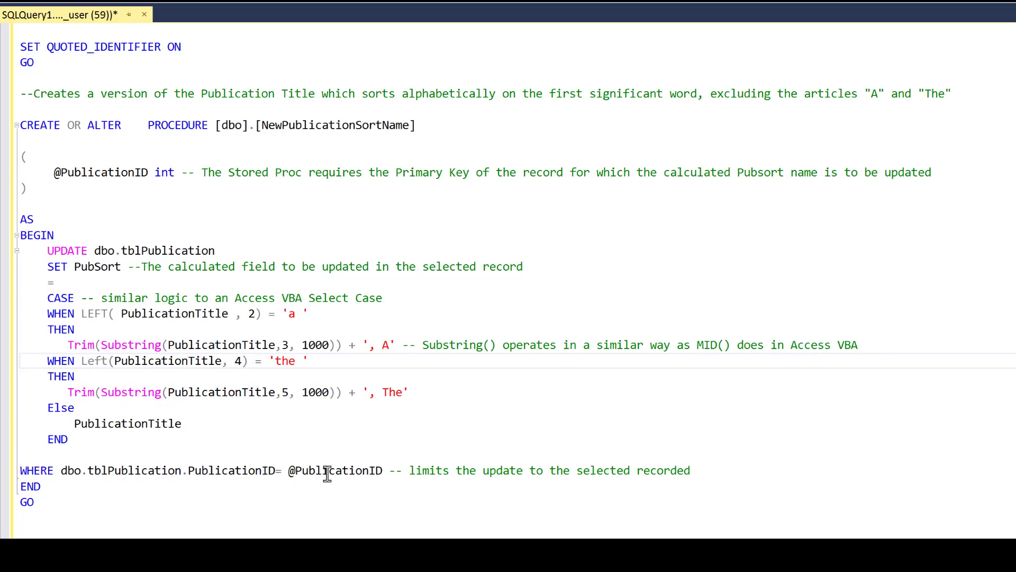
mouse_move(140, 470)
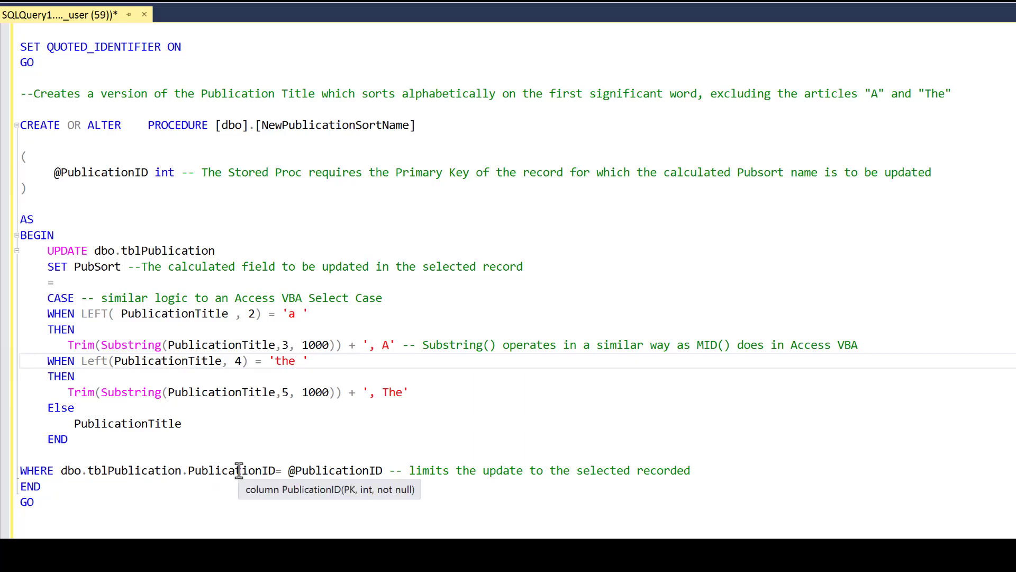
mouse_move(153, 190)
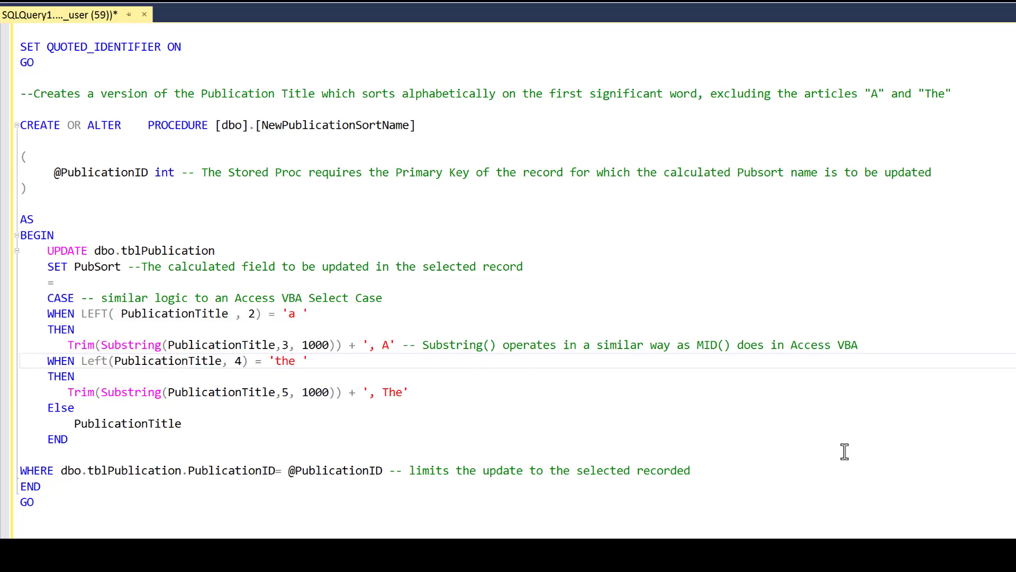
- Review the Execute stored procedure (V2) step, then return to the Power Apps editor
left_click(296, 360)
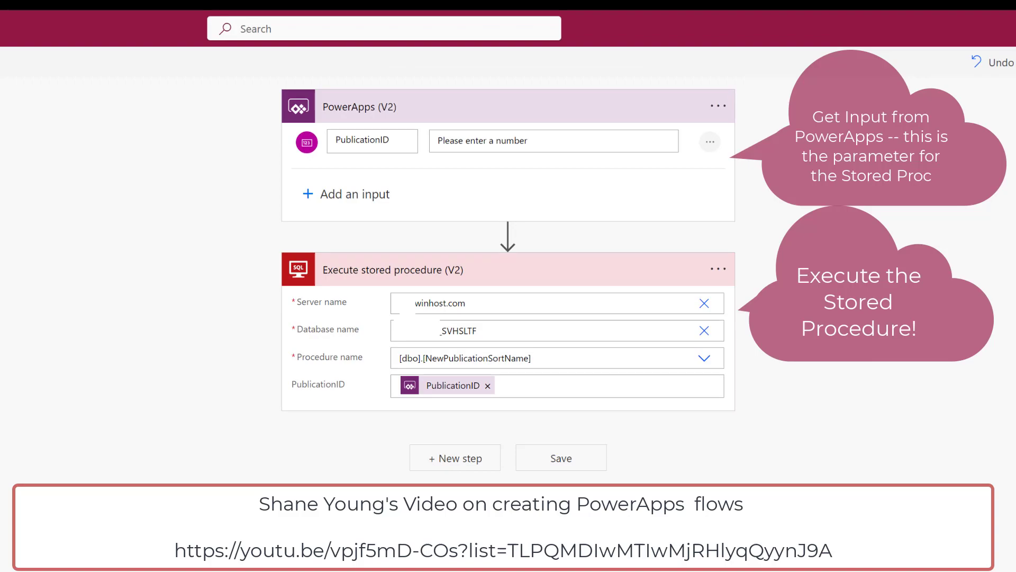
mouse_move(433, 97)
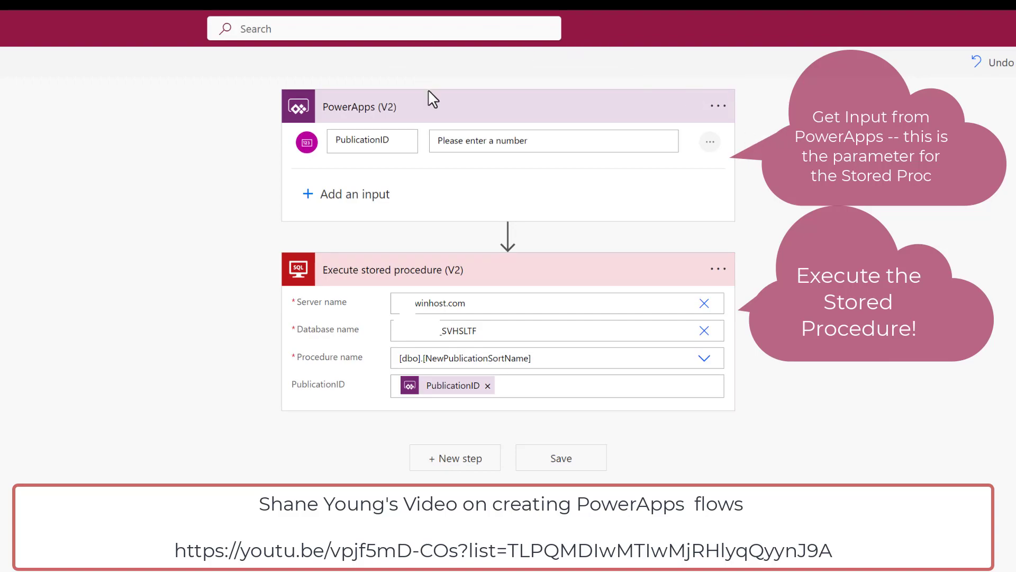
mouse_move(395, 129)
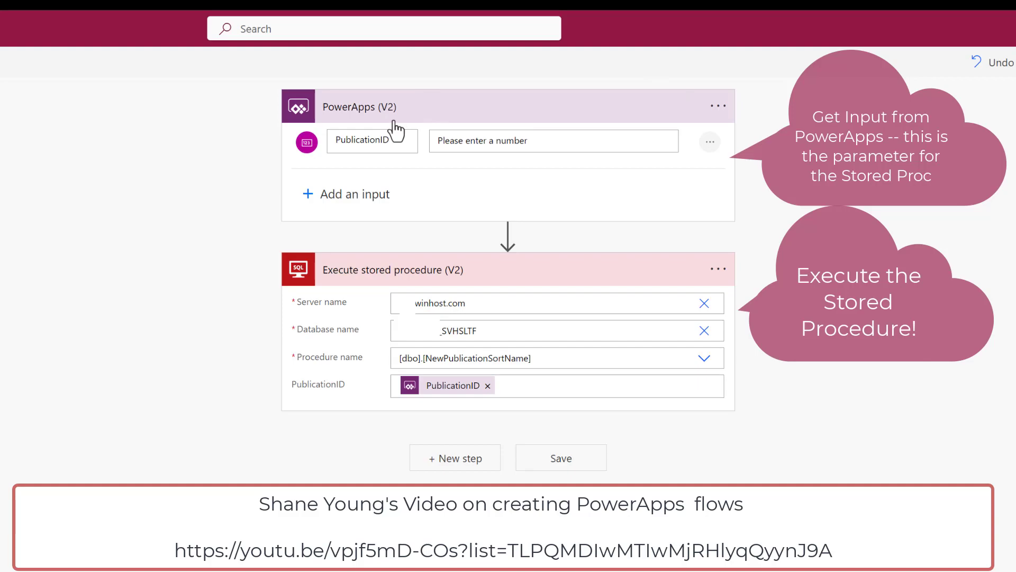
mouse_move(355, 145)
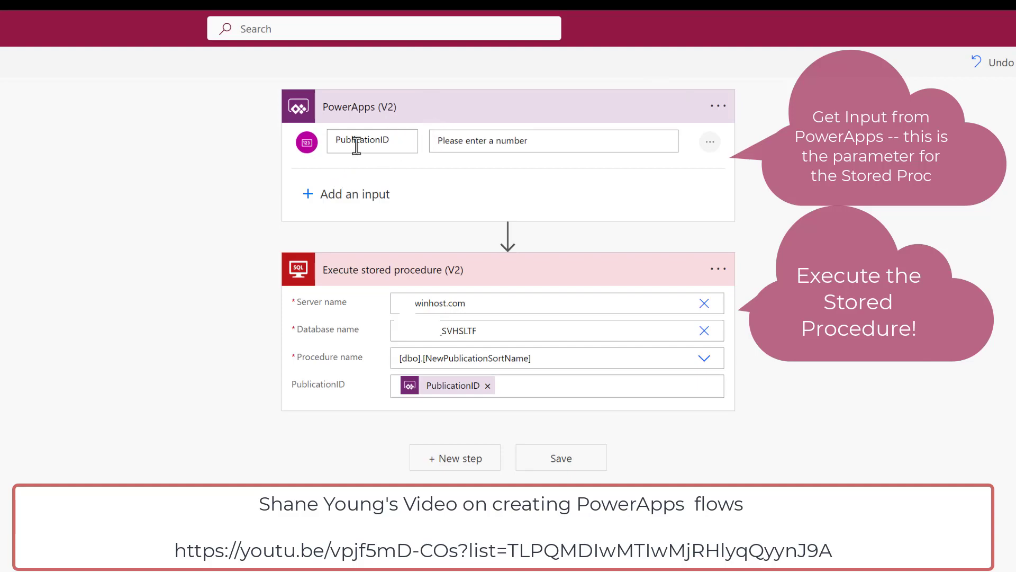
mouse_move(564, 141)
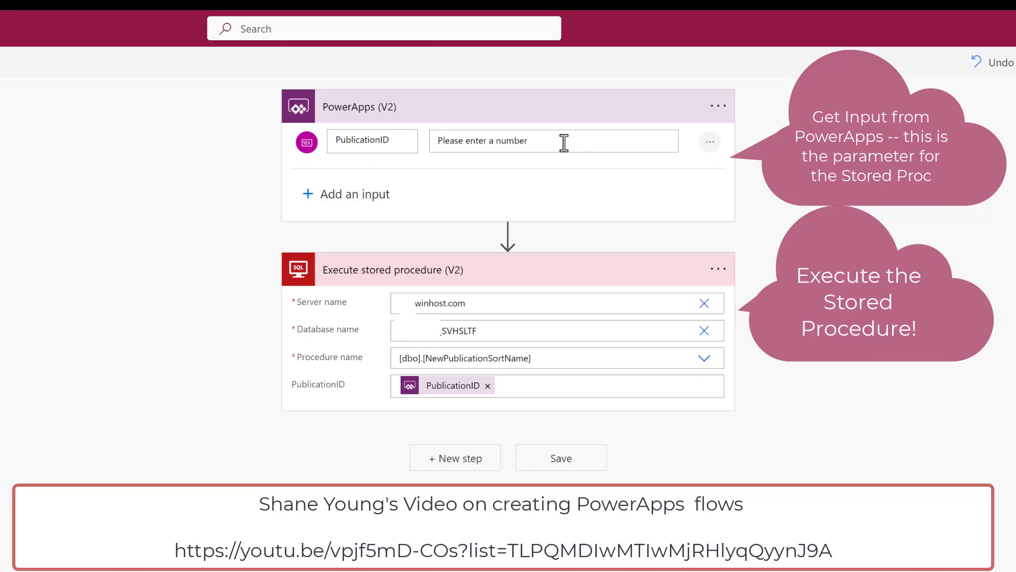
mouse_move(608, 142)
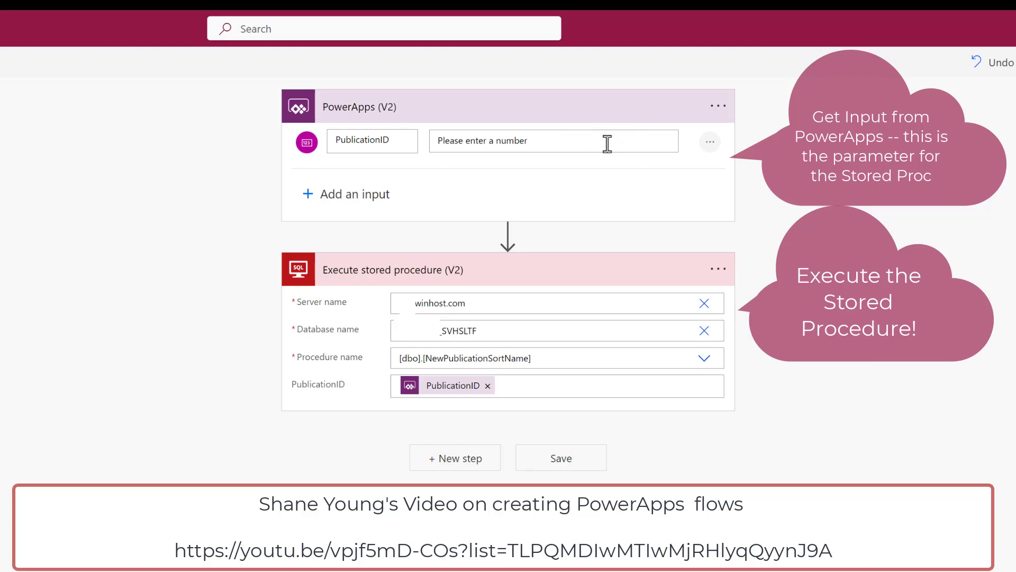
mouse_move(568, 201)
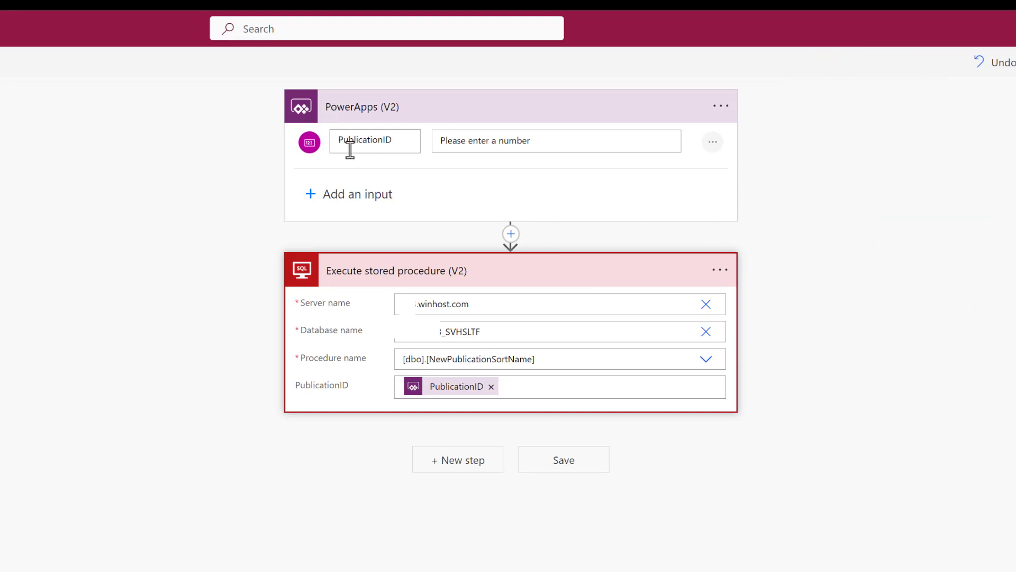
mouse_move(395, 140)
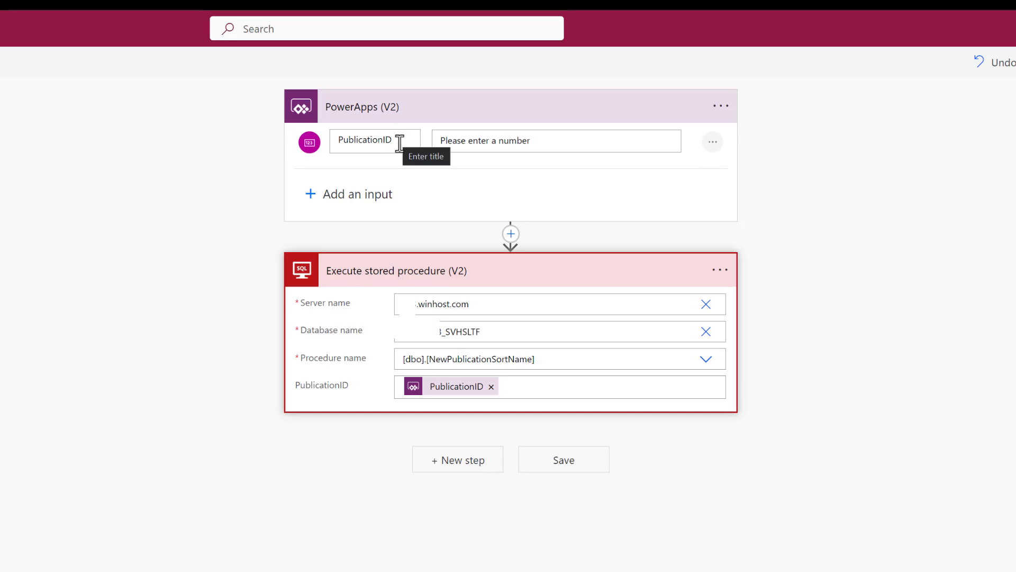
mouse_move(499, 275)
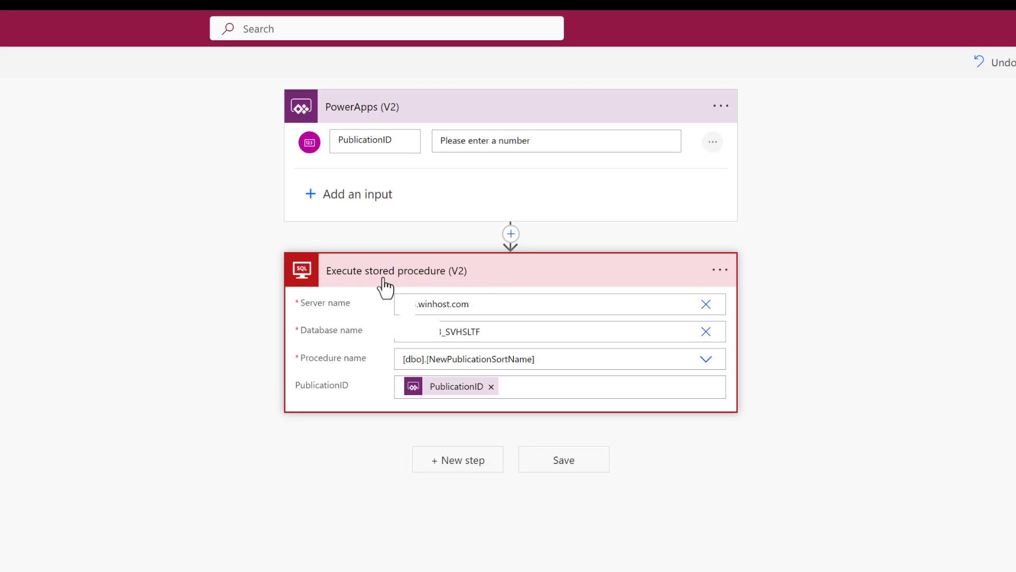
mouse_move(568, 367)
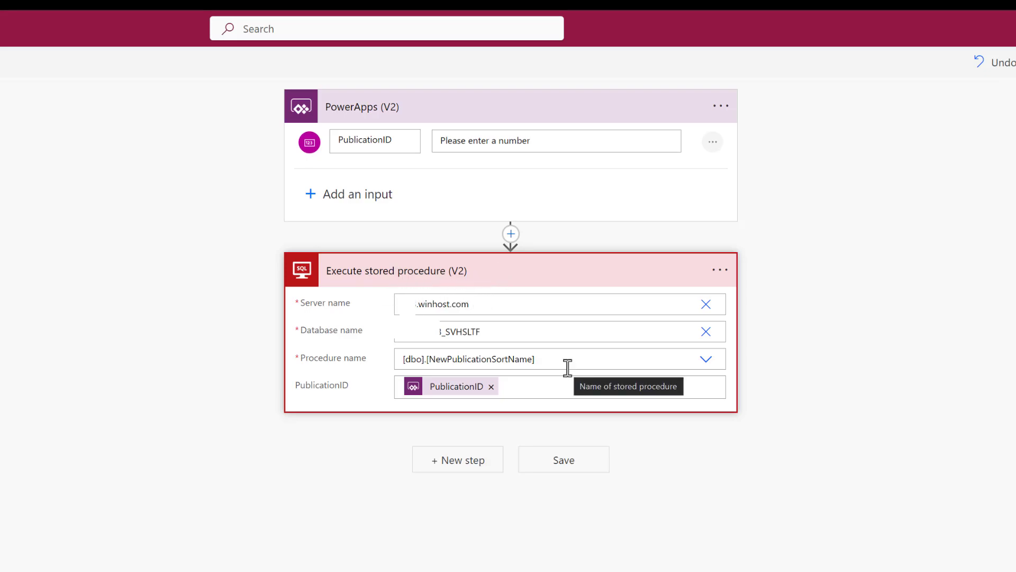
mouse_move(483, 352)
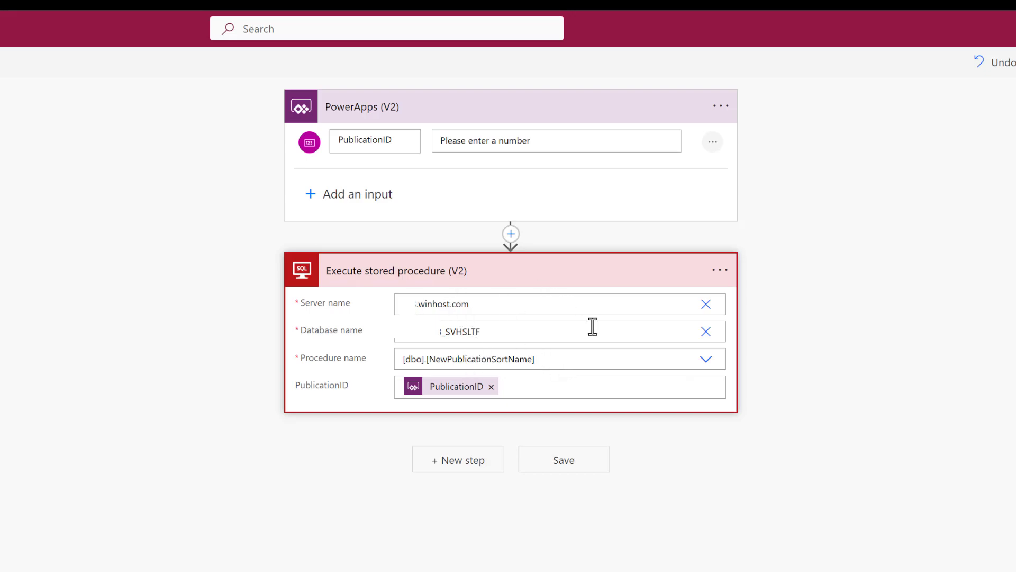
mouse_move(592, 328)
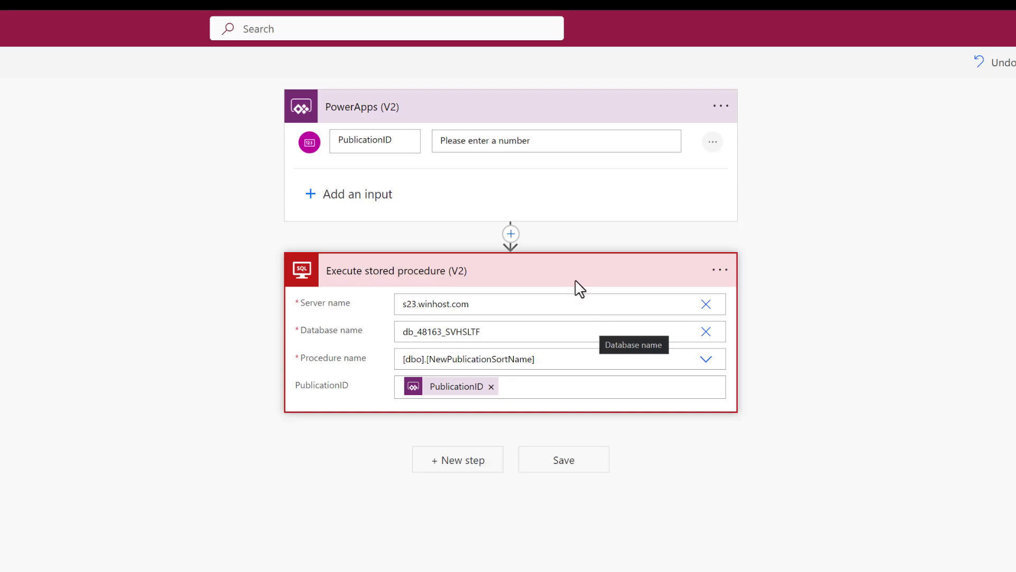
mouse_move(579, 288)
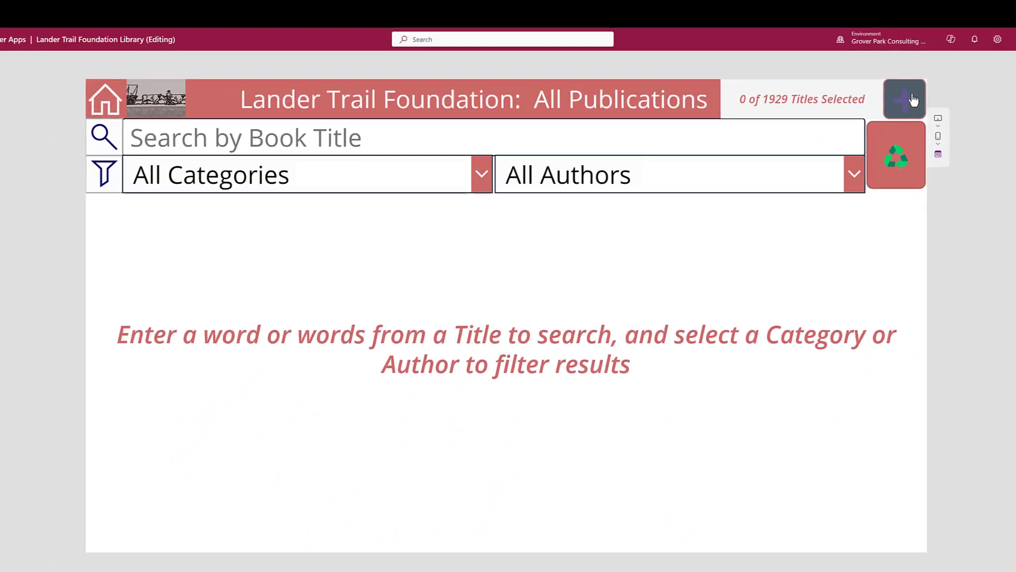
- Add a new publication and enter the title 'The Way We Were', showing the CreatePubSortLTFBooks.Run save formula
left_click(904, 99)
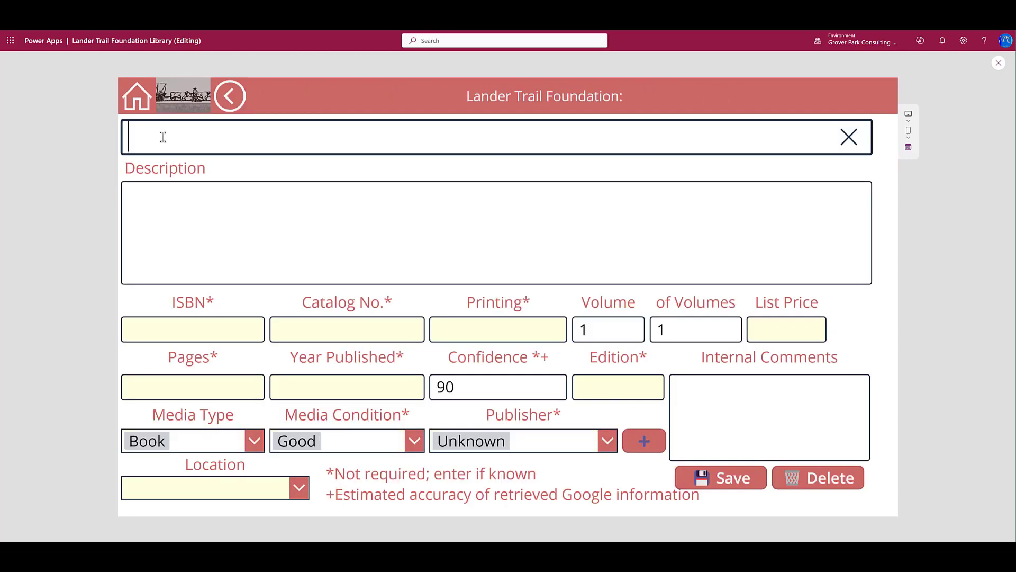
type("The")
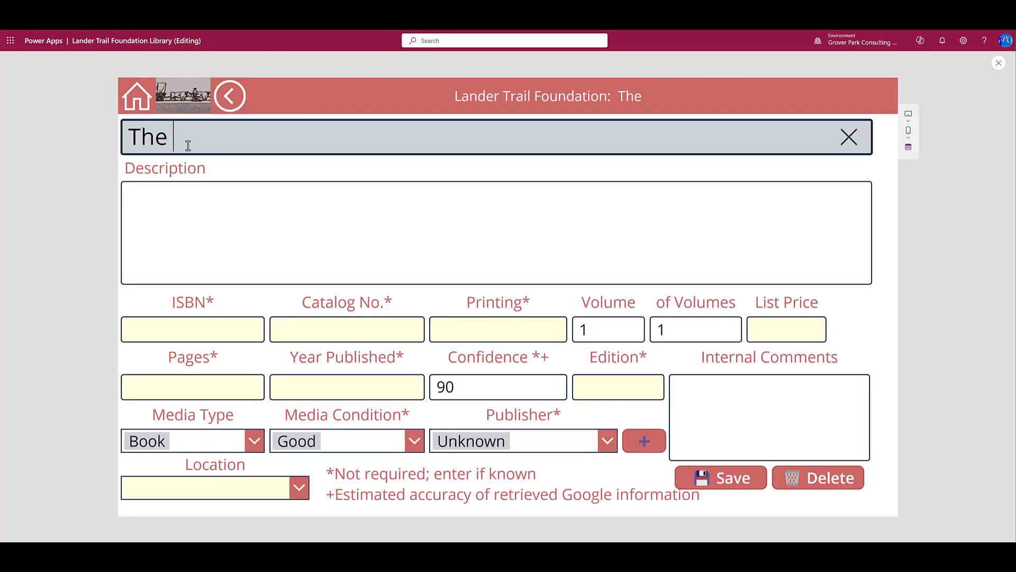
type("Way")
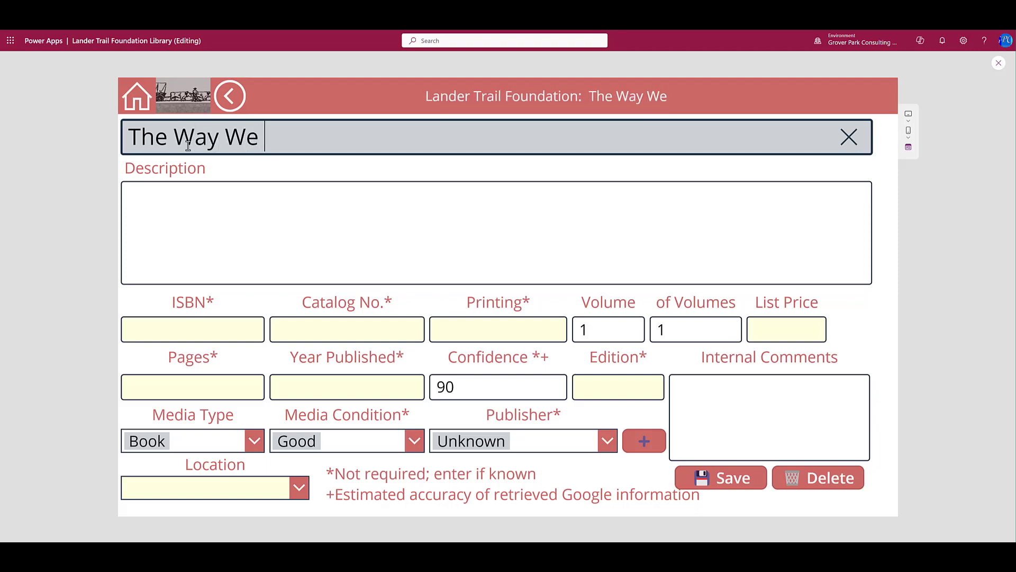
type("Were")
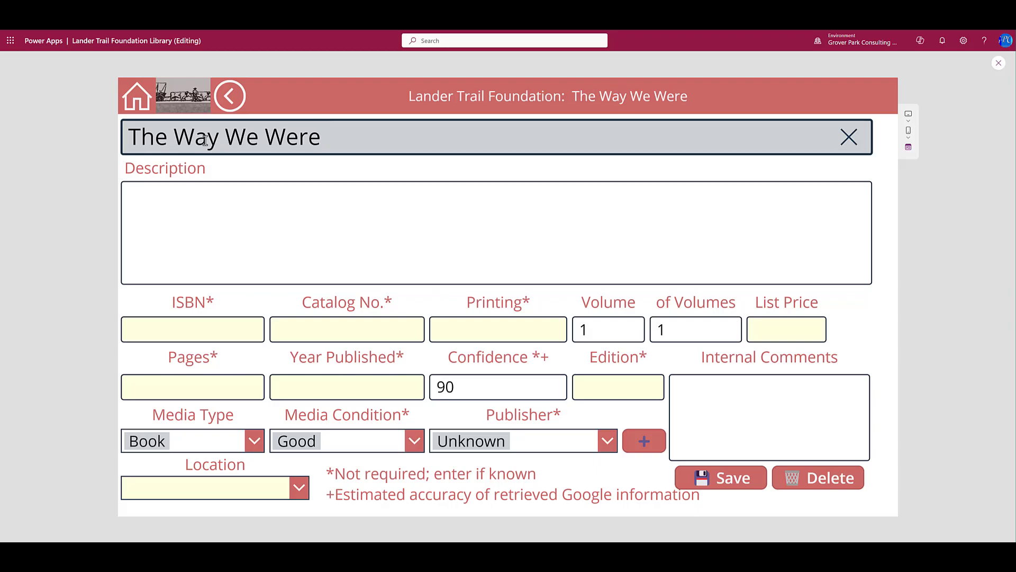
left_click(999, 63)
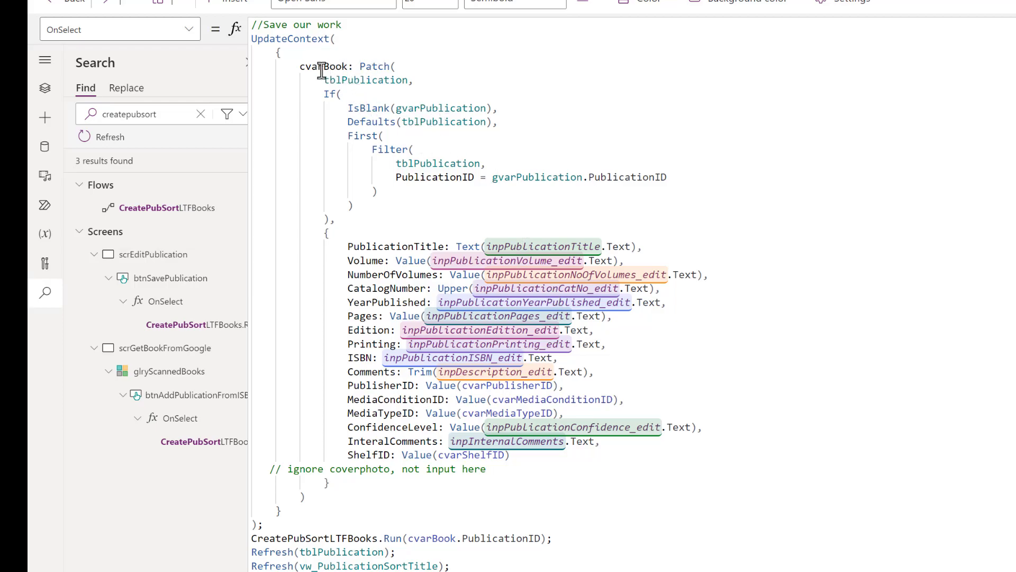
mouse_move(342, 70)
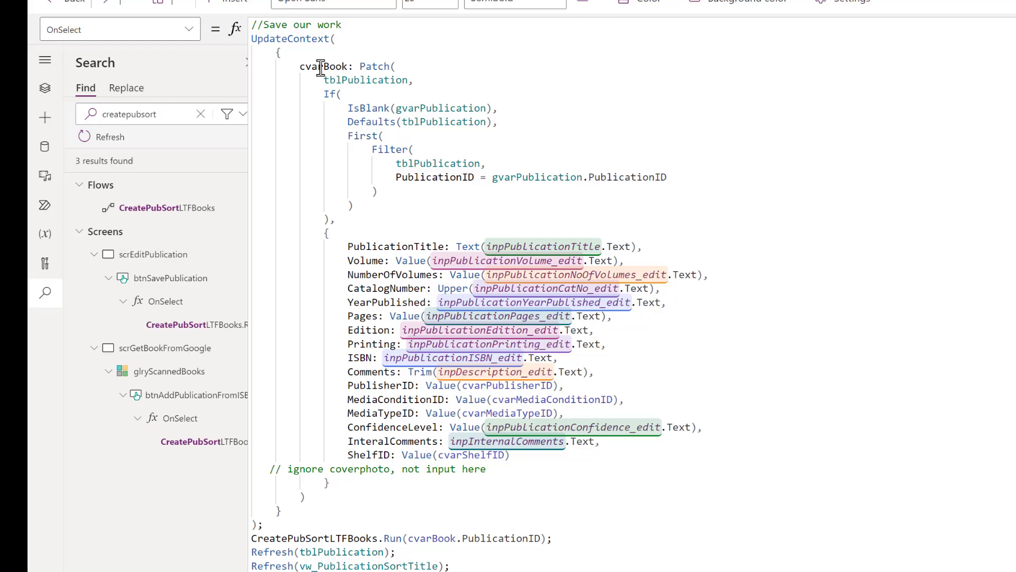
mouse_move(483, 177)
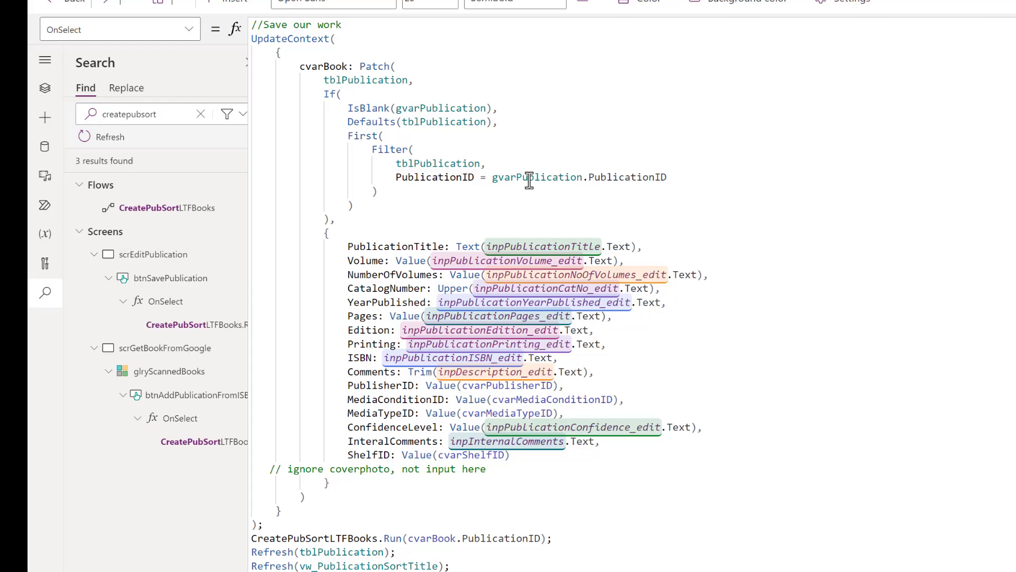
mouse_move(345, 80)
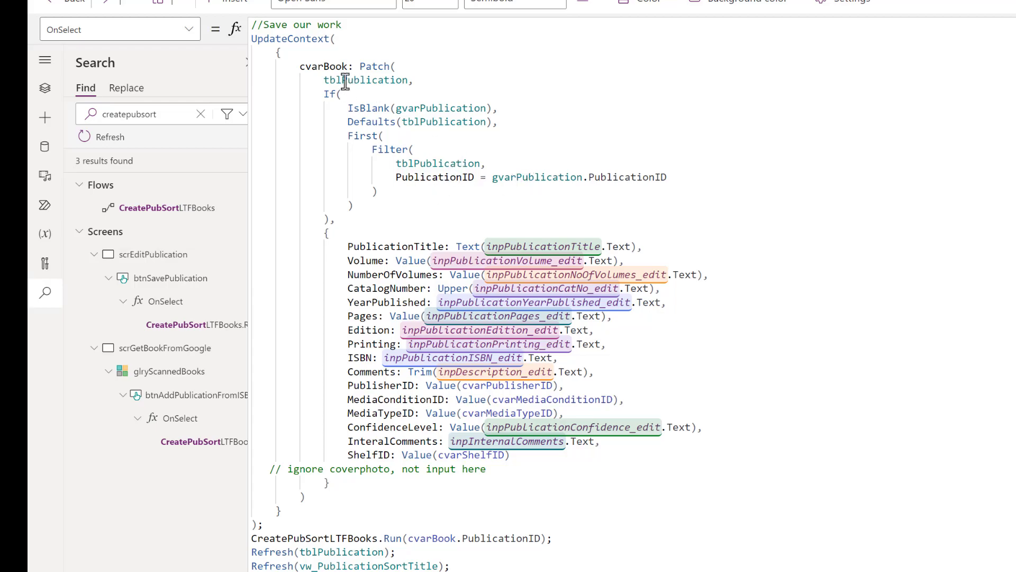
mouse_move(419, 454)
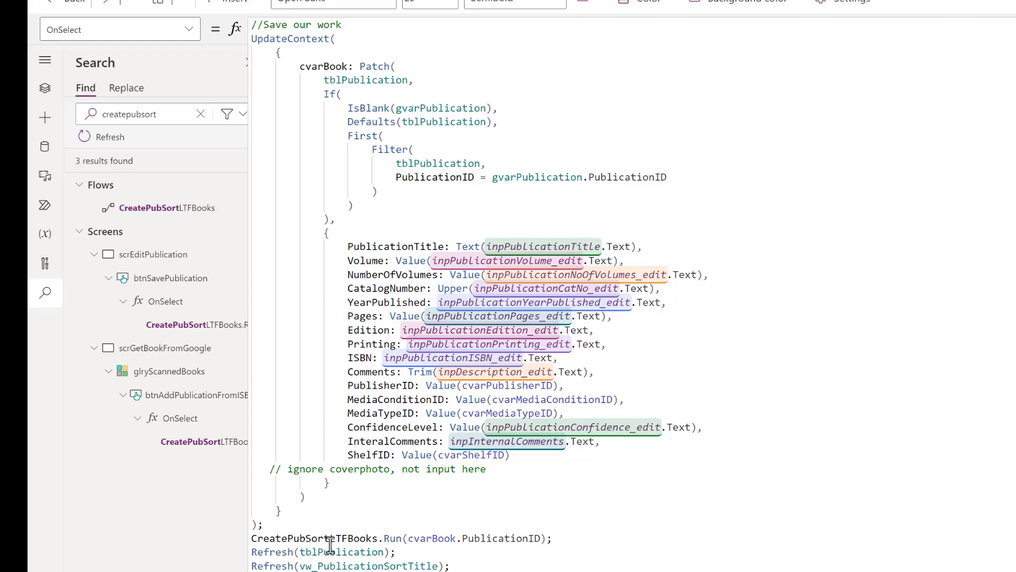
mouse_move(376, 538)
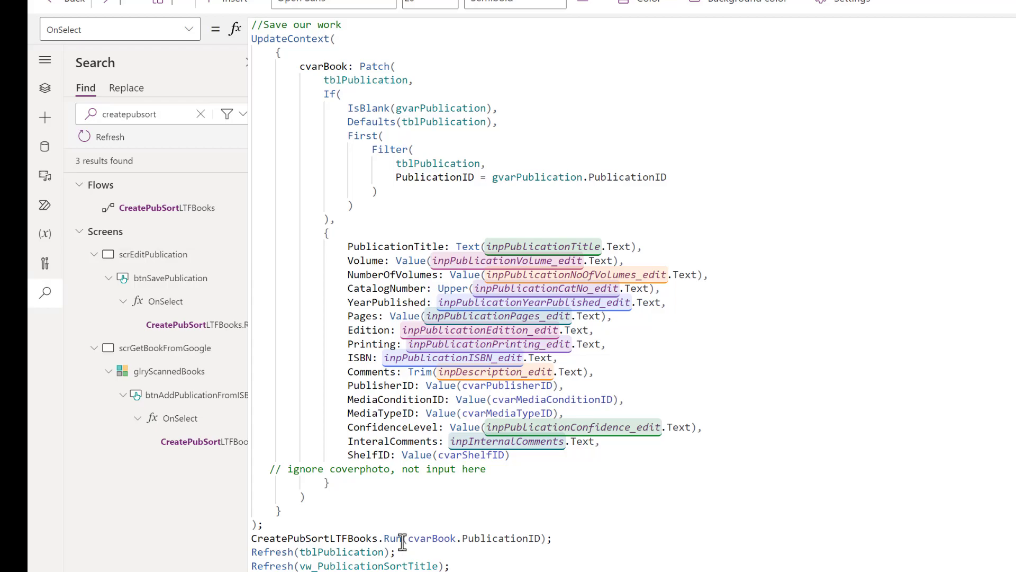
mouse_move(402, 538)
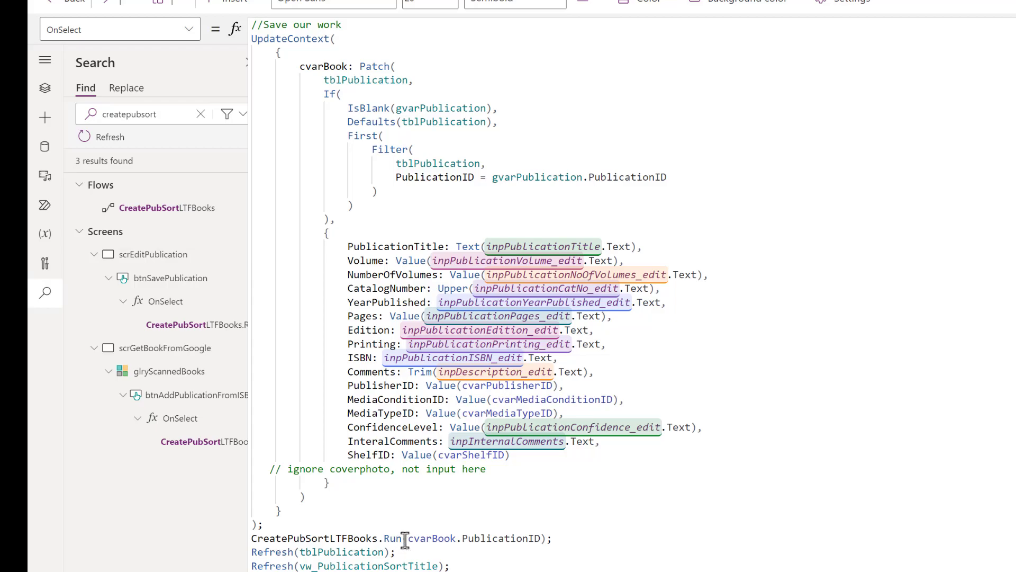
mouse_move(417, 538)
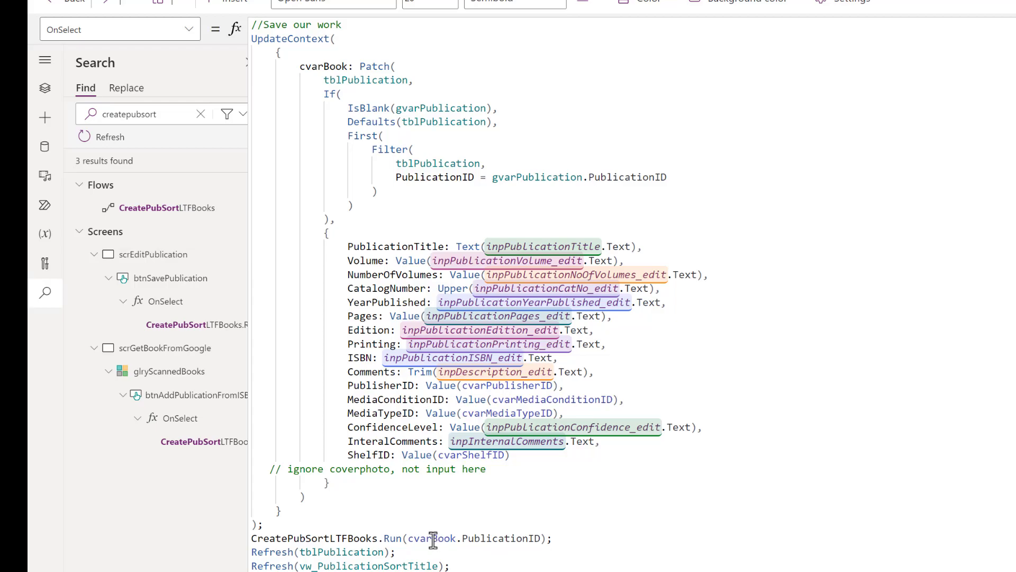
mouse_move(433, 538)
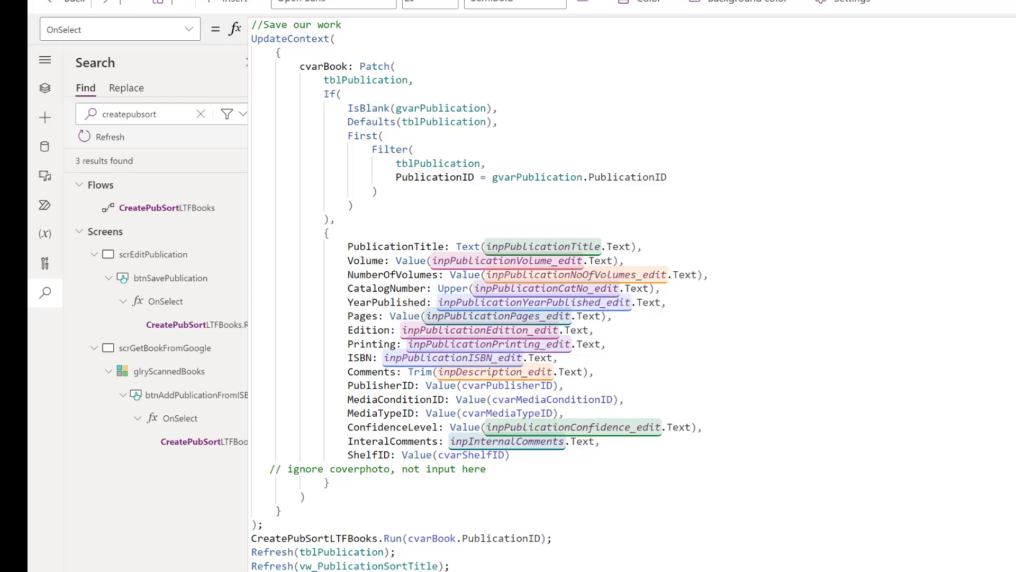
mouse_move(563, 105)
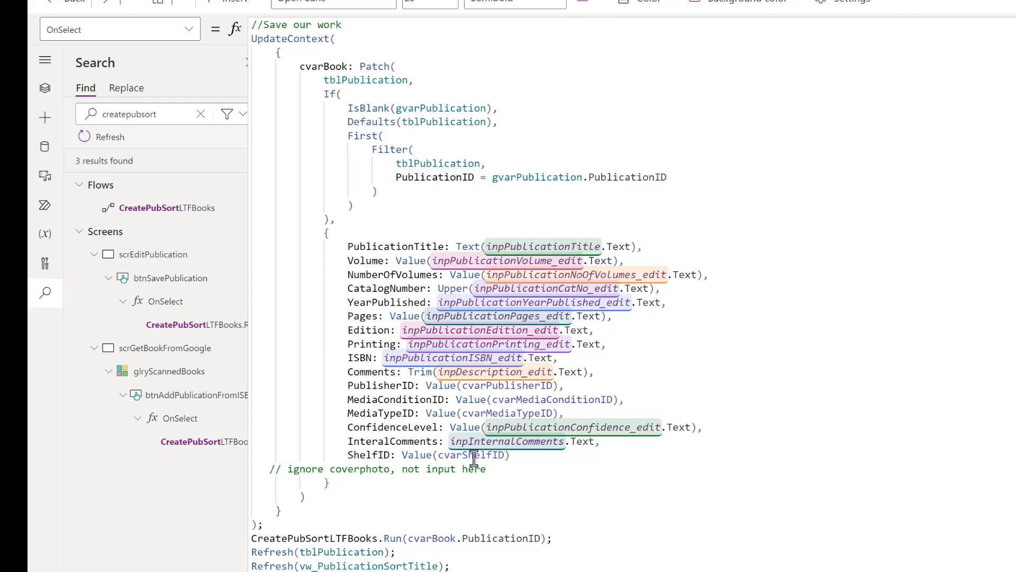
mouse_move(454, 493)
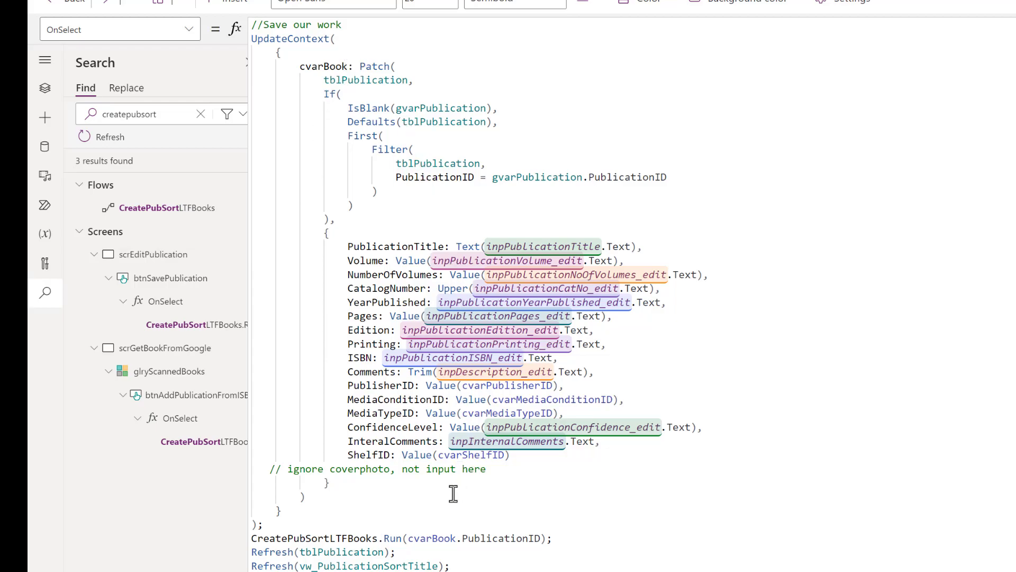
mouse_move(415, 473)
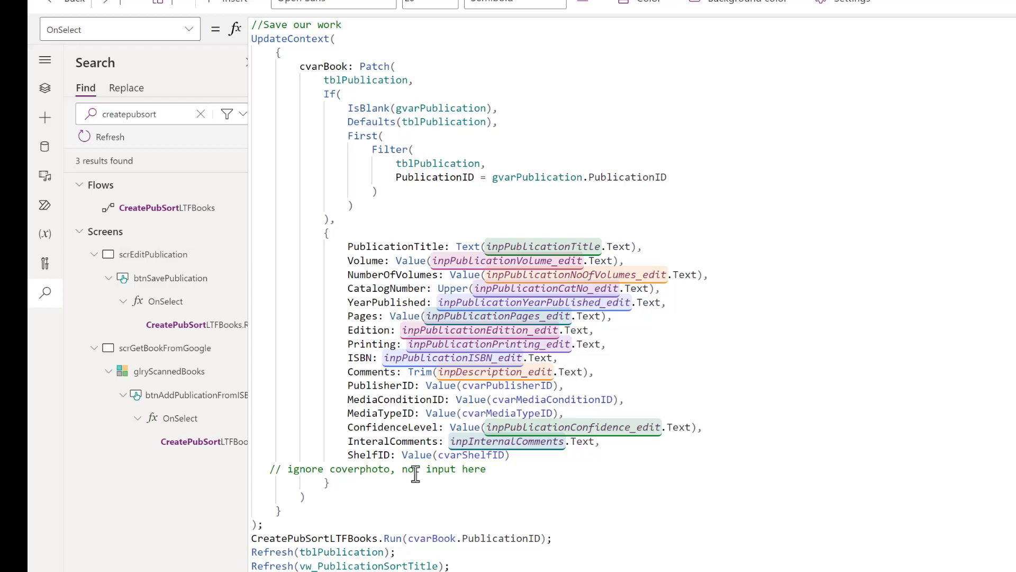
mouse_move(415, 447)
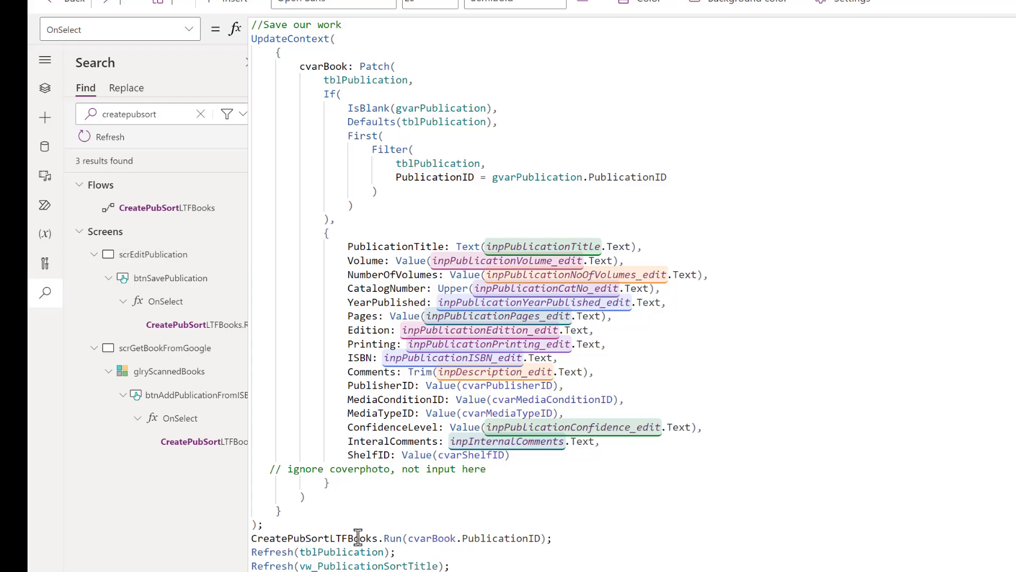
mouse_move(380, 538)
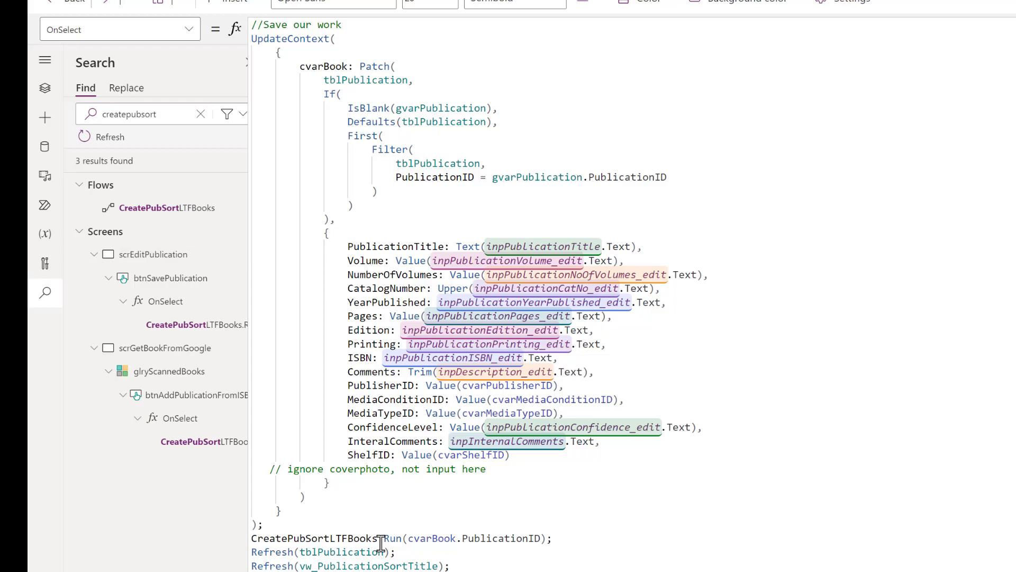